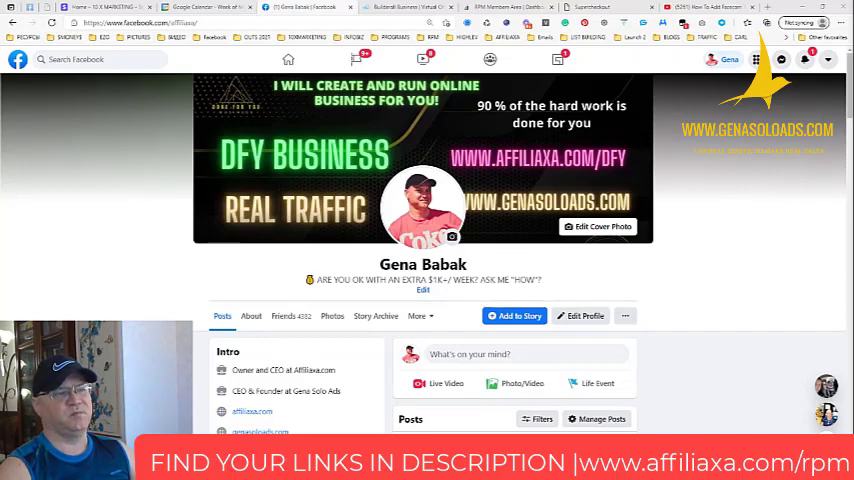
pyautogui.moveTo(706, 376)
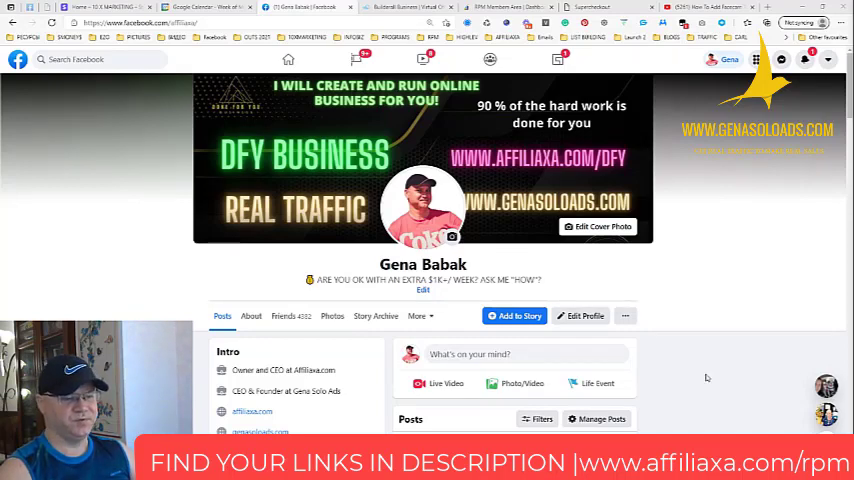
# - Scroll the Facebook profile down to the post with the All payments table
pyautogui.scroll(-3)
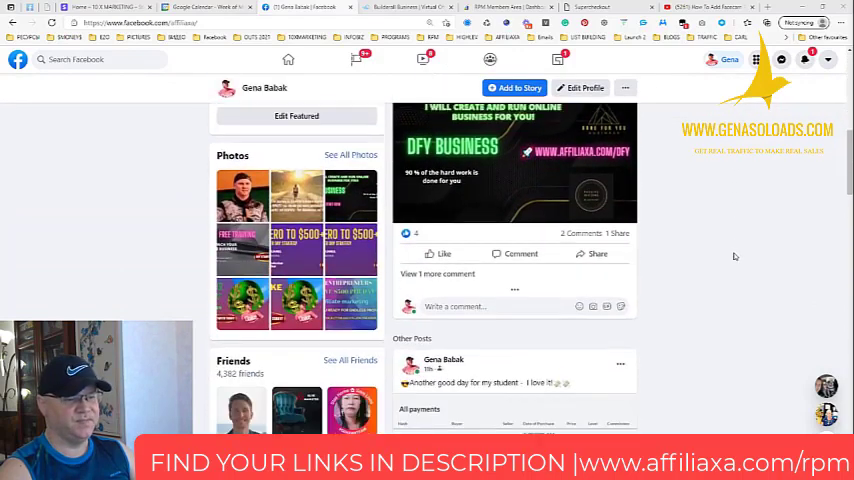
pyautogui.scroll(-3)
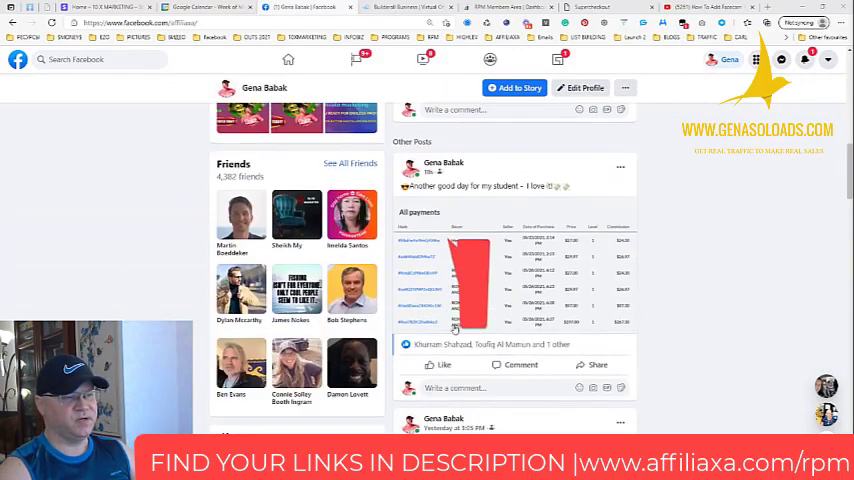
pyautogui.moveTo(476, 292)
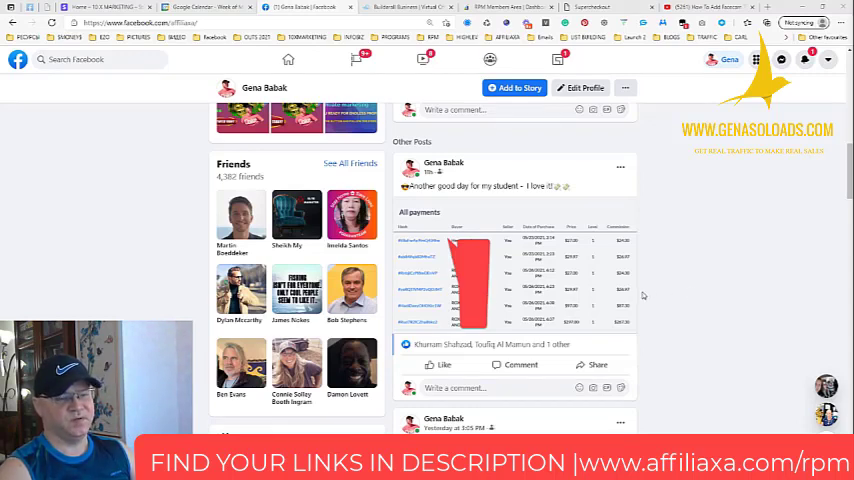
pyautogui.moveTo(690, 292)
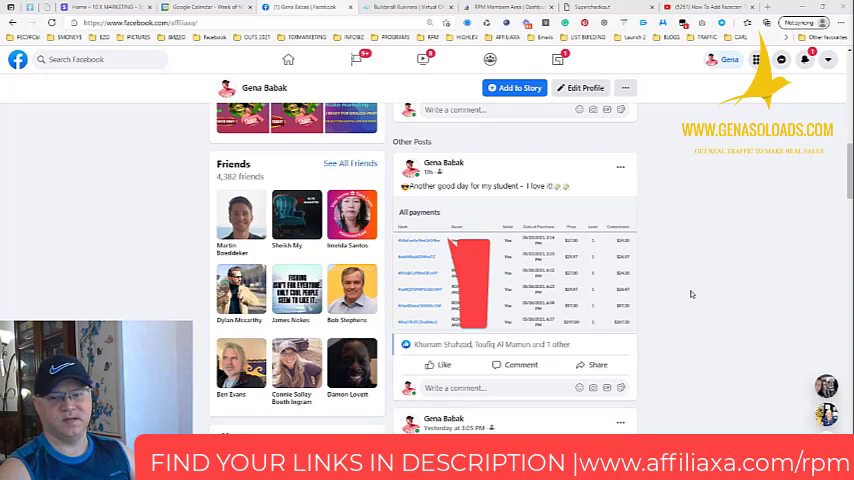
pyautogui.moveTo(672, 294)
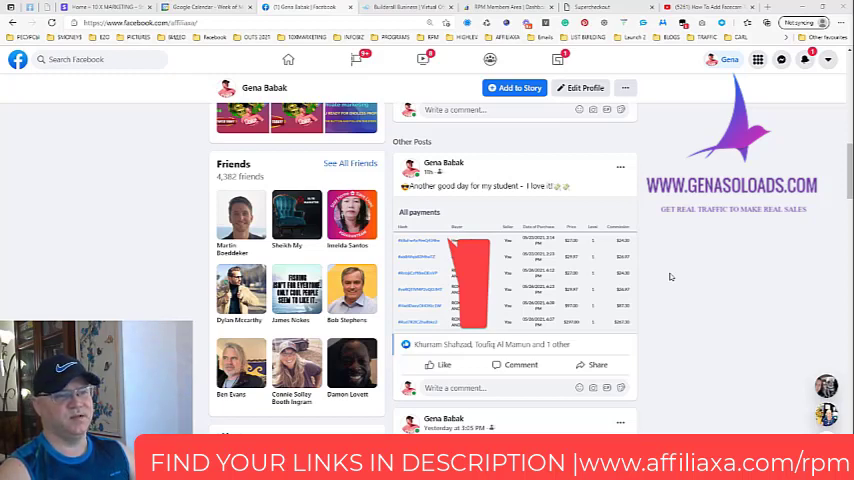
pyautogui.moveTo(764, 288)
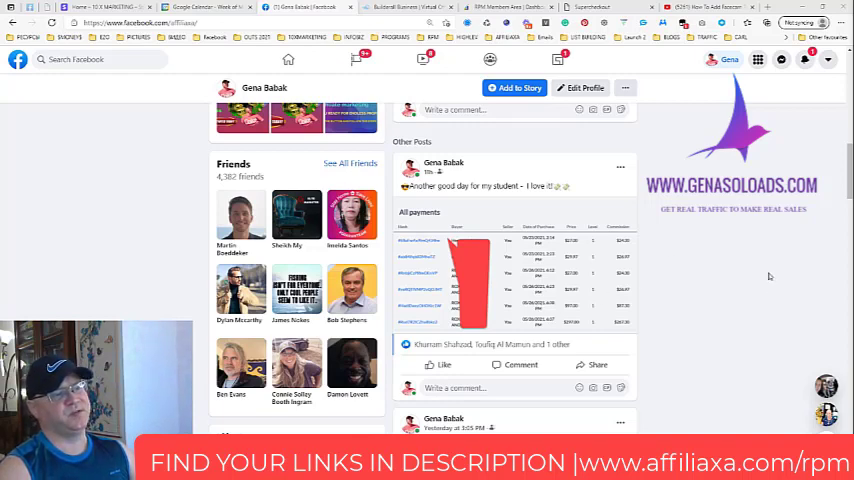
# - Land on the Builderall affiliate dashboard with the 30-day earnings estimate after a detour to the Rapid Profit Machine page
pyautogui.click(398, 8)
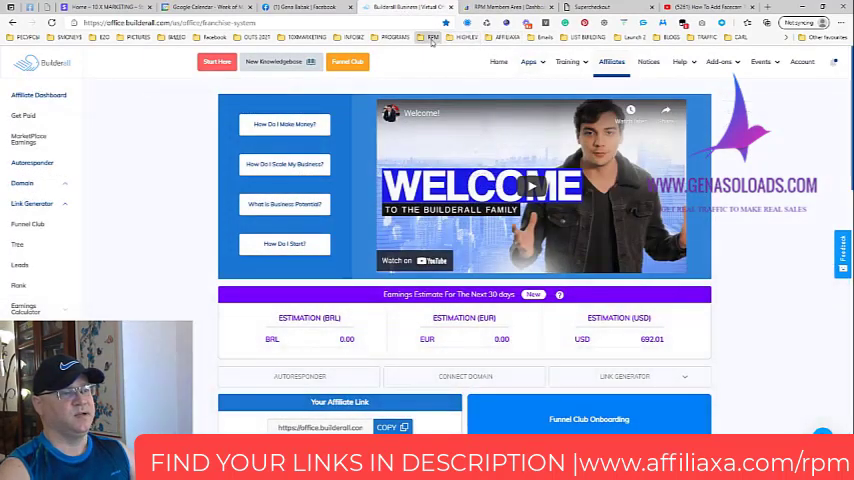
pyautogui.click(432, 38)
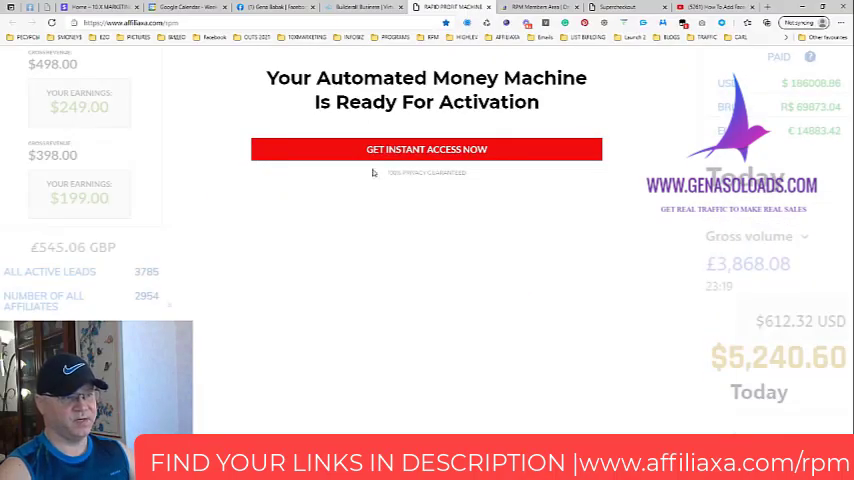
pyautogui.click(426, 148)
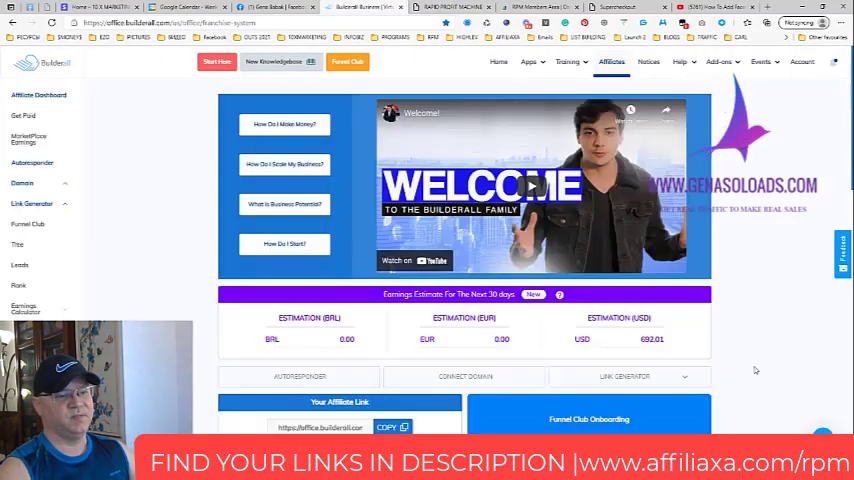
# - Scroll the dashboard down to the Earnings table with all-time leads, affiliates and sales totals
pyautogui.scroll(-3)
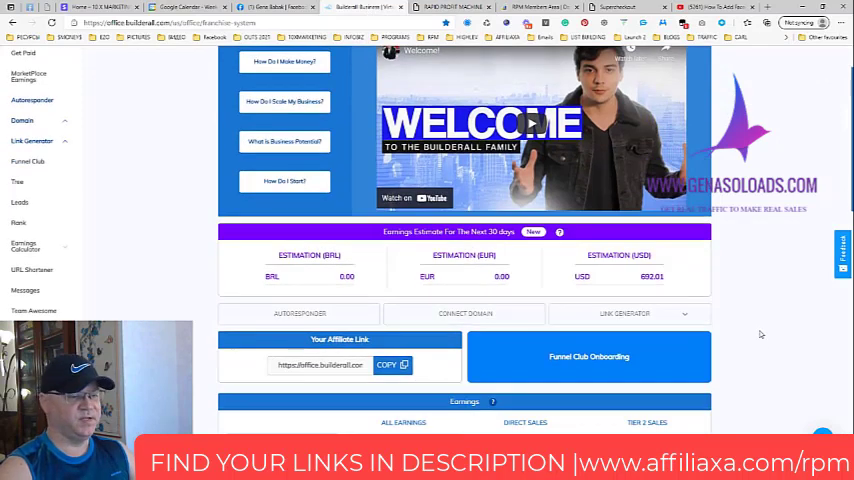
pyautogui.scroll(-3)
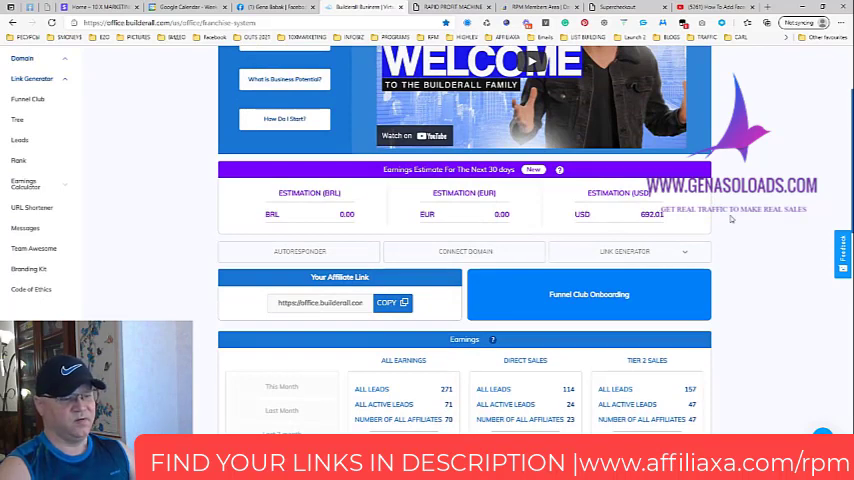
pyautogui.scroll(-3)
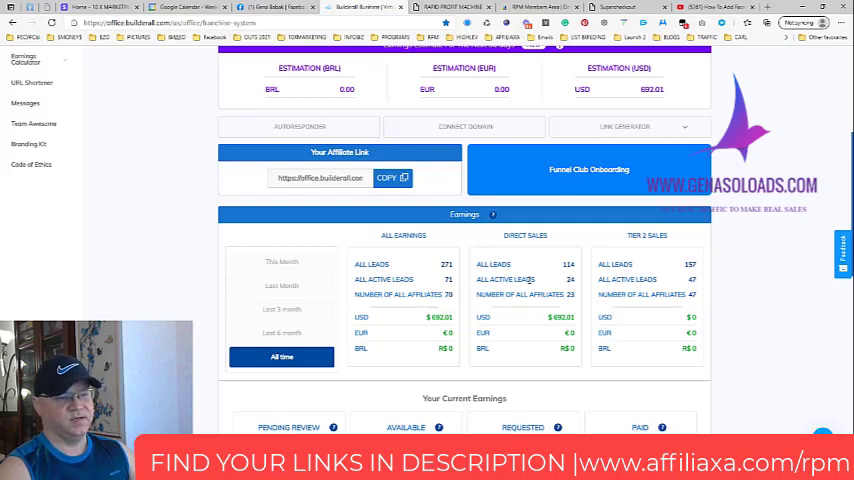
pyautogui.moveTo(558, 272)
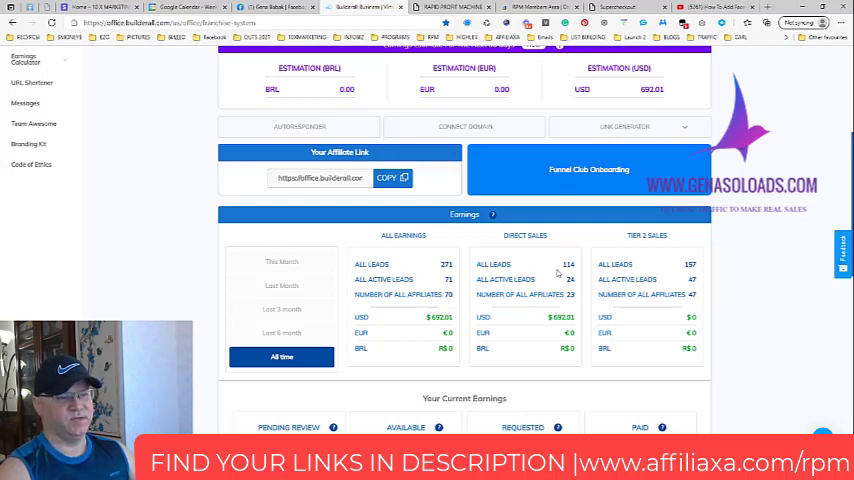
pyautogui.moveTo(684, 288)
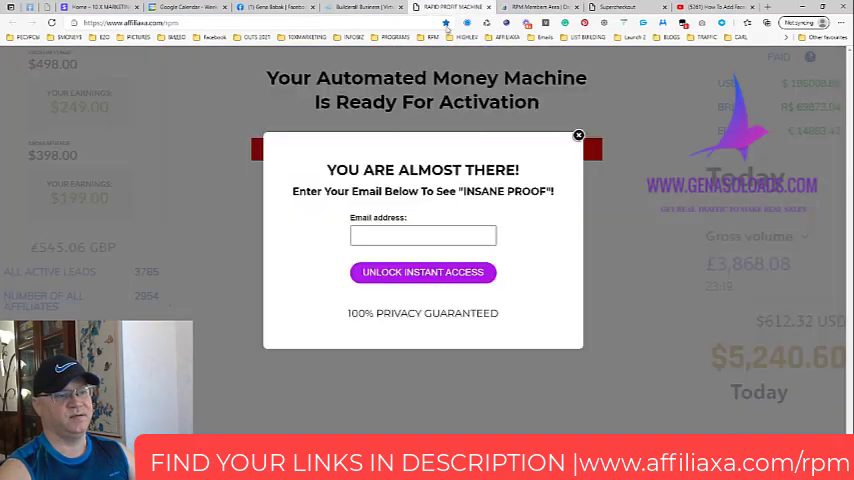
# - Revisit the Facebook All payments post, then return to Builderall's earnings totals
pyautogui.click(578, 136)
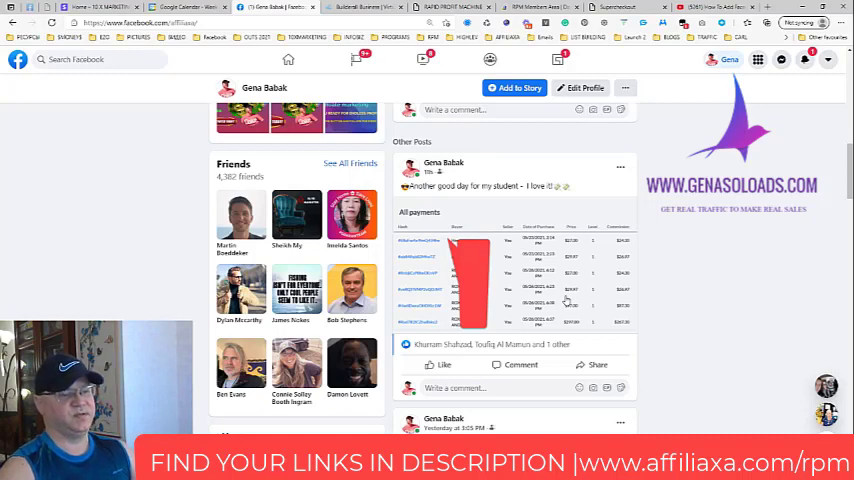
pyautogui.moveTo(712, 312)
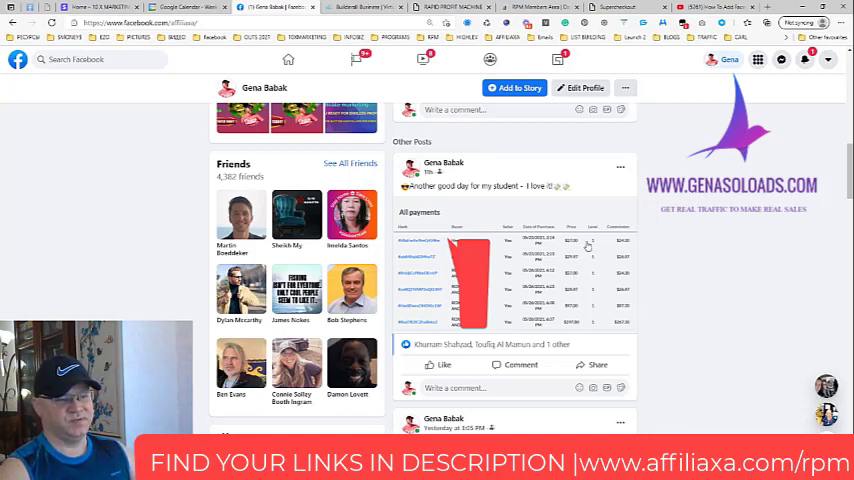
pyautogui.moveTo(588, 322)
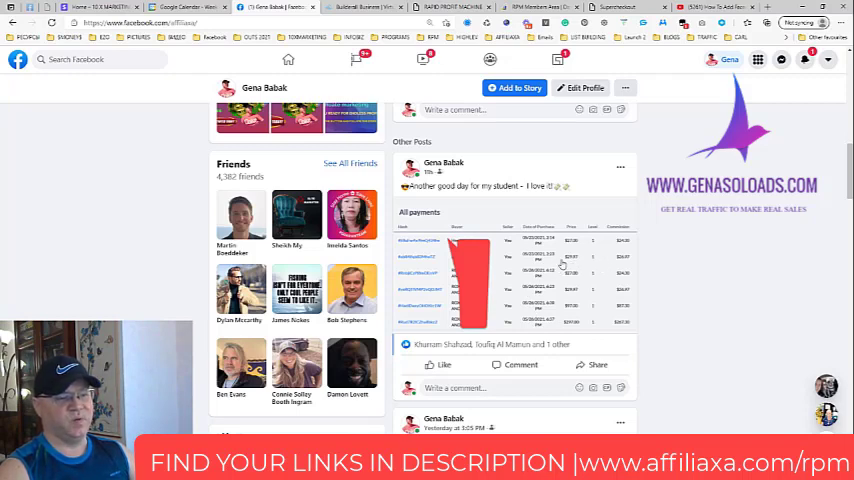
pyautogui.moveTo(576, 296)
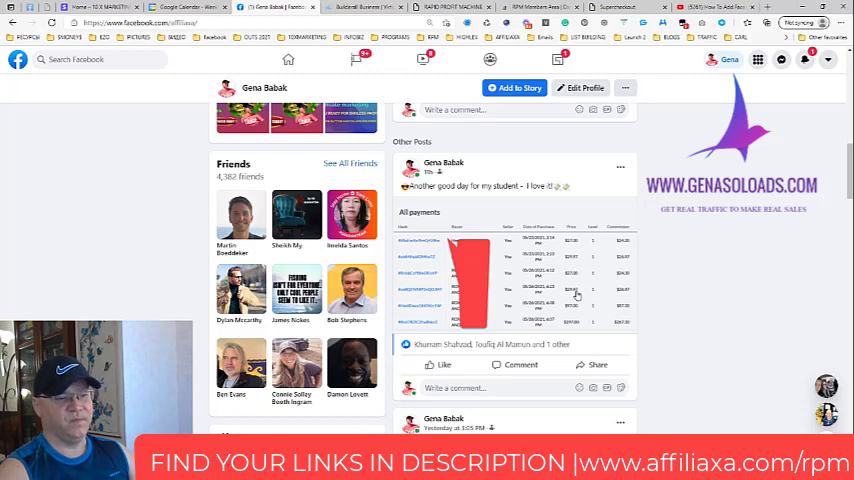
pyautogui.moveTo(632, 264)
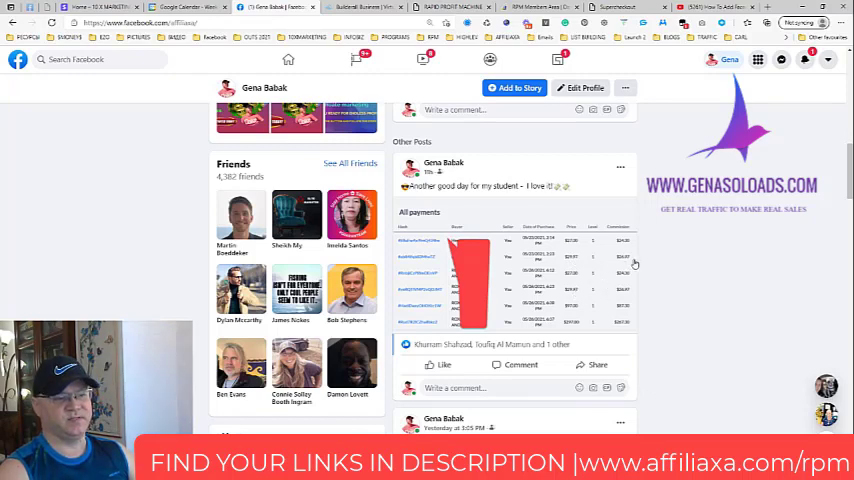
pyautogui.moveTo(614, 296)
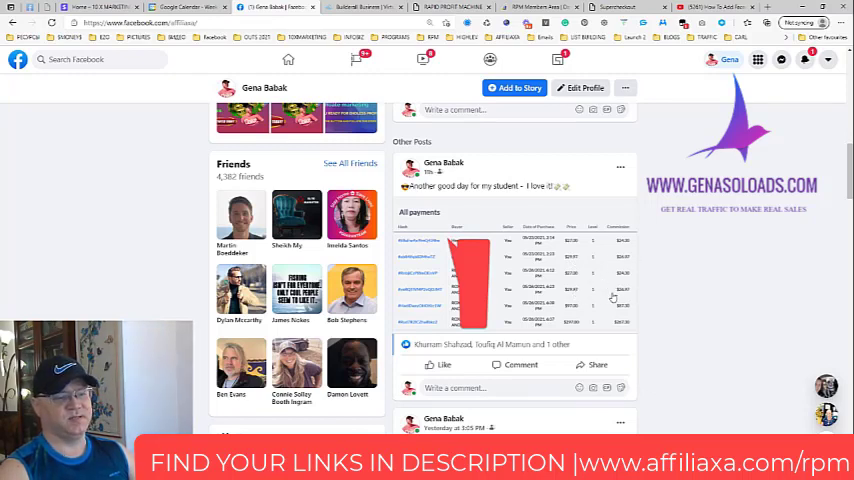
pyautogui.click(364, 8)
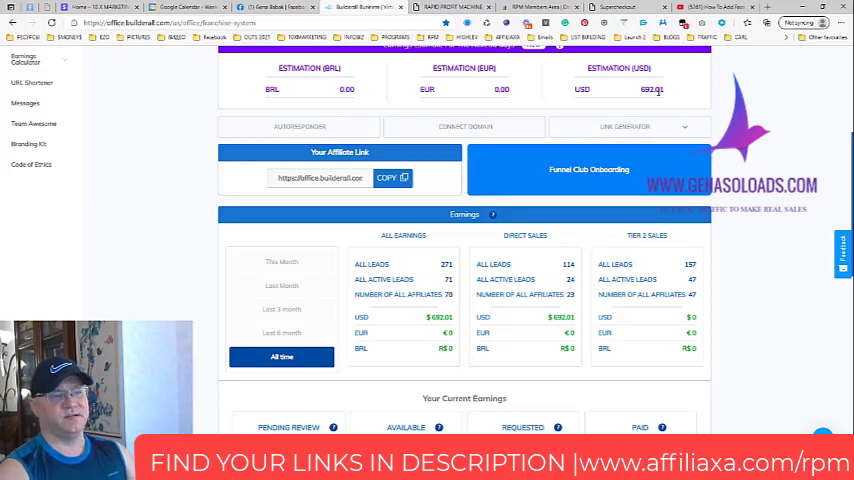
# - Review the dashboard's welcome section and earnings estimates, then expand the Earnings Calculator submenu in the sidebar
pyautogui.scroll(3)
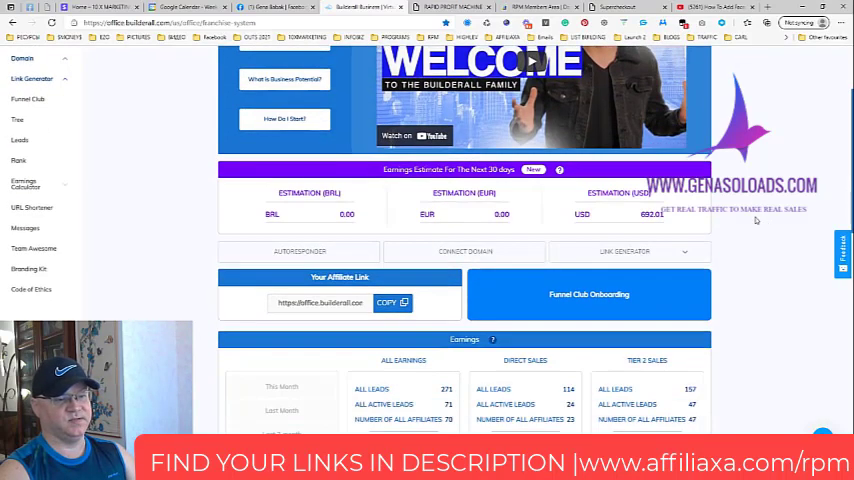
pyautogui.scroll(-3)
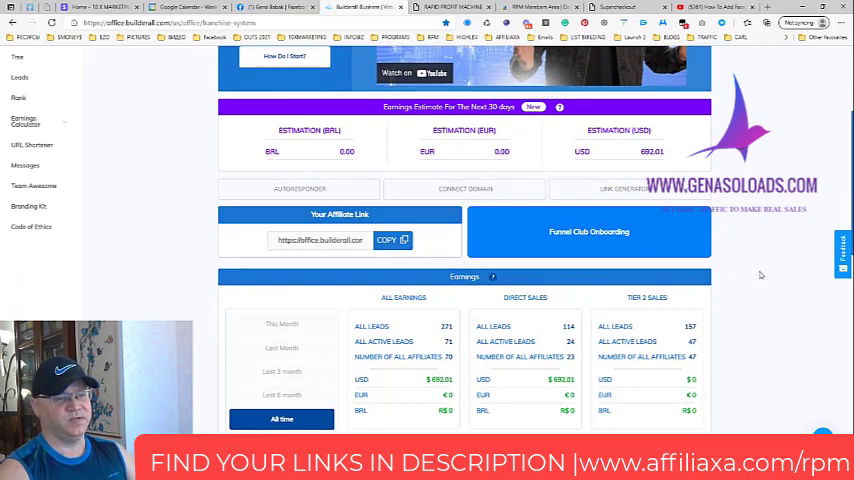
pyautogui.moveTo(764, 276)
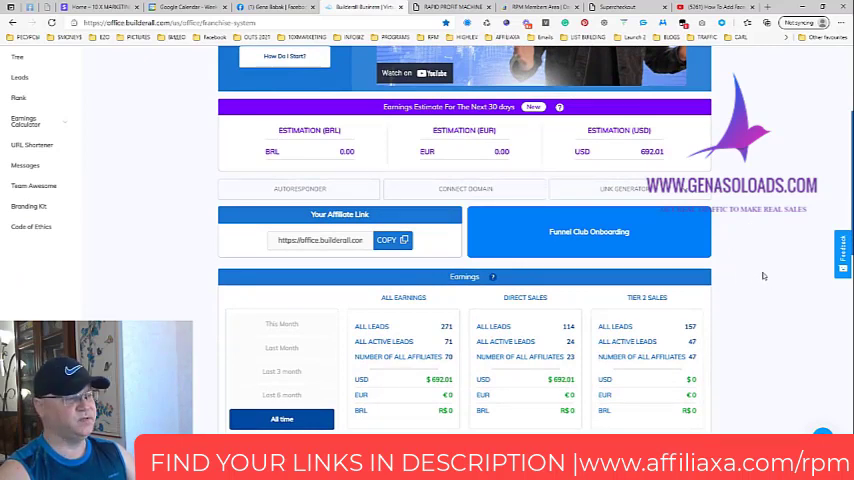
pyautogui.scroll(3)
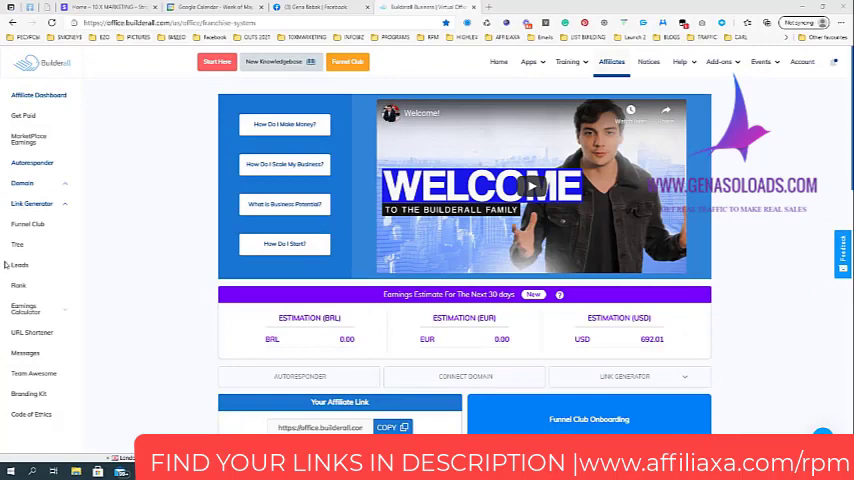
pyautogui.moveTo(64, 314)
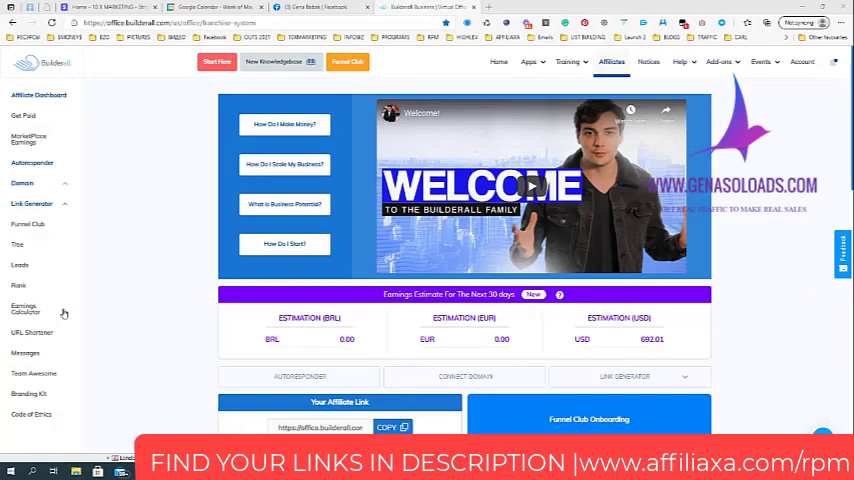
pyautogui.scroll(-3)
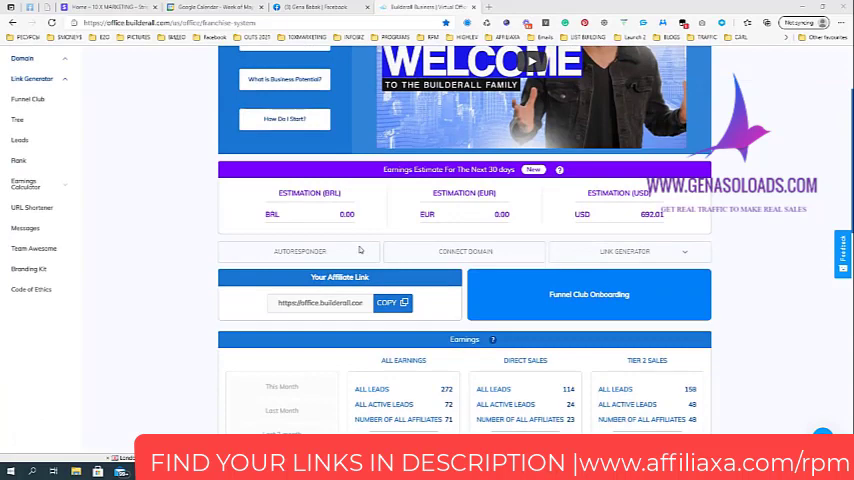
pyautogui.scroll(-3)
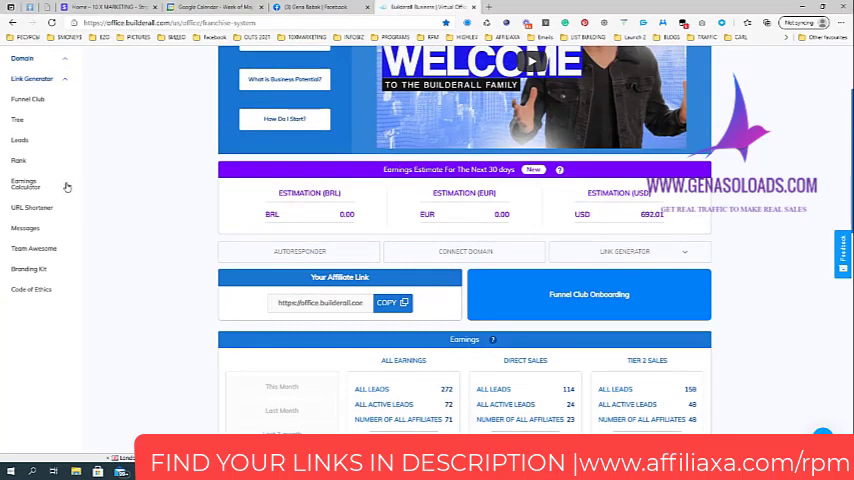
pyautogui.click(24, 184)
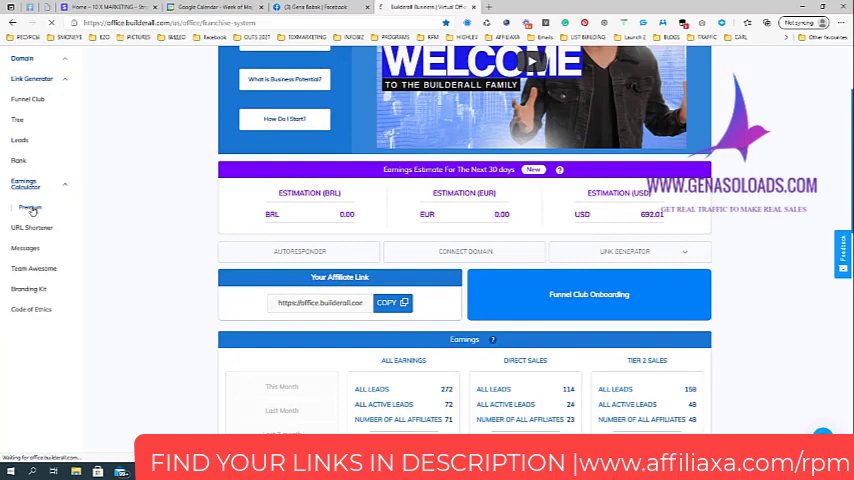
# - In the premium calculator set 120 sales, 120 affiliates and 3 sales per affiliate for a $10,065.60 estimate
pyautogui.click(30, 208)
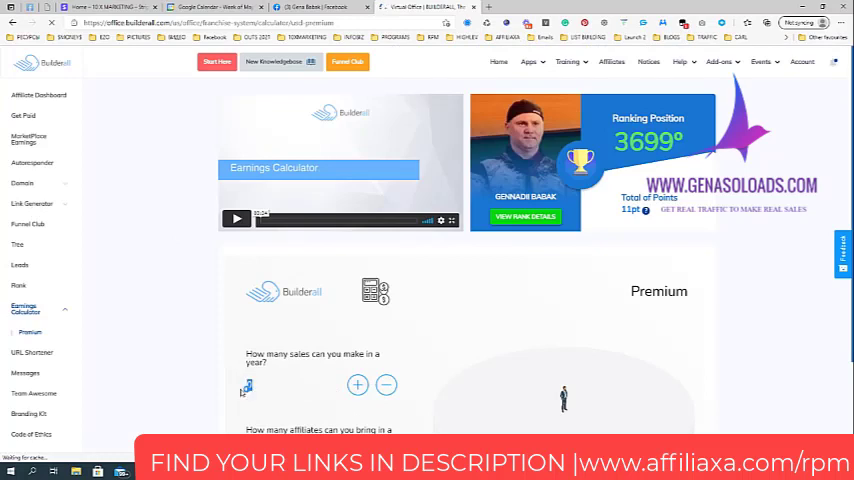
pyautogui.scroll(-3)
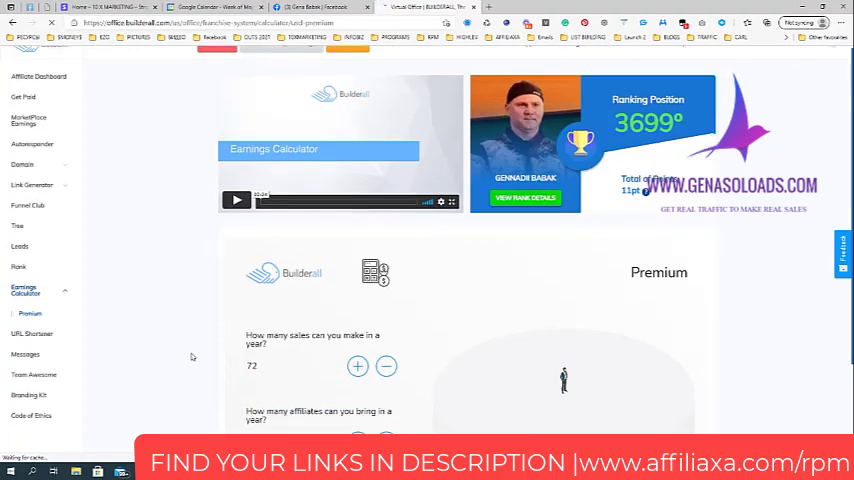
pyautogui.scroll(-3)
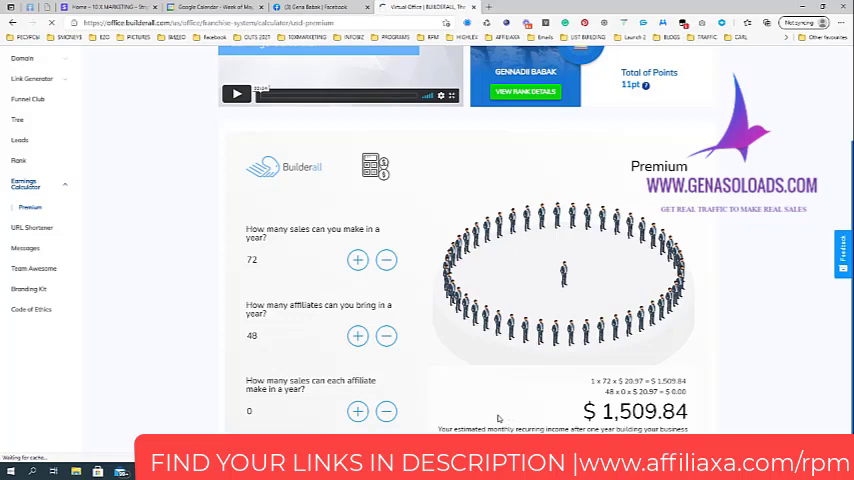
pyautogui.moveTo(484, 420)
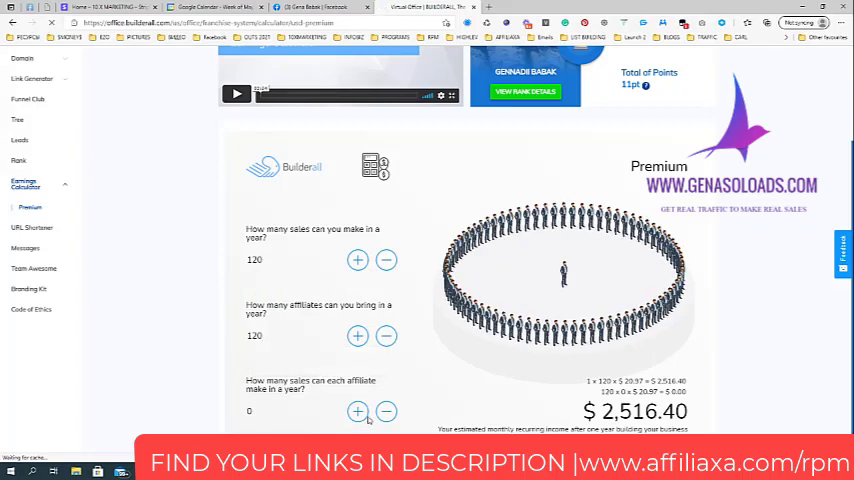
pyautogui.click(356, 412)
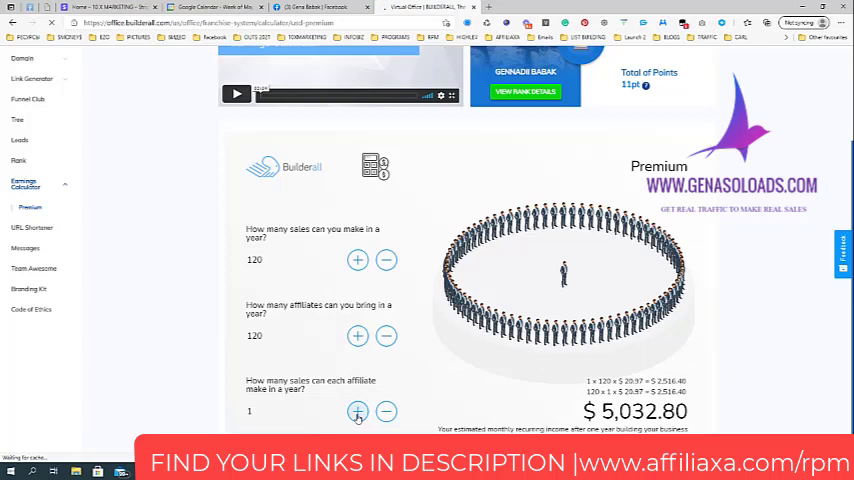
pyautogui.click(356, 412)
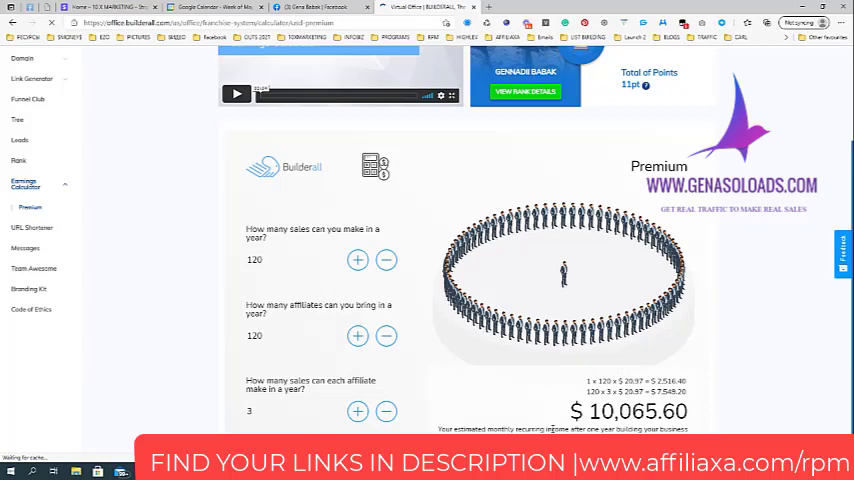
pyautogui.scroll(3)
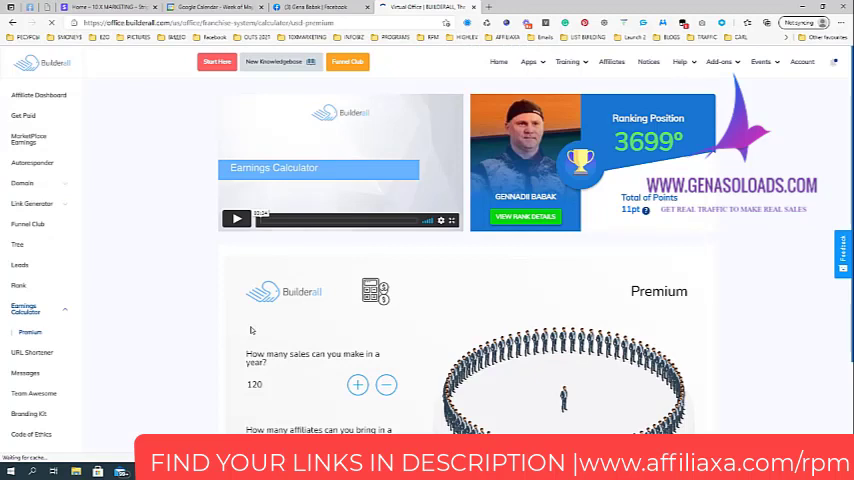
pyautogui.scroll(-3)
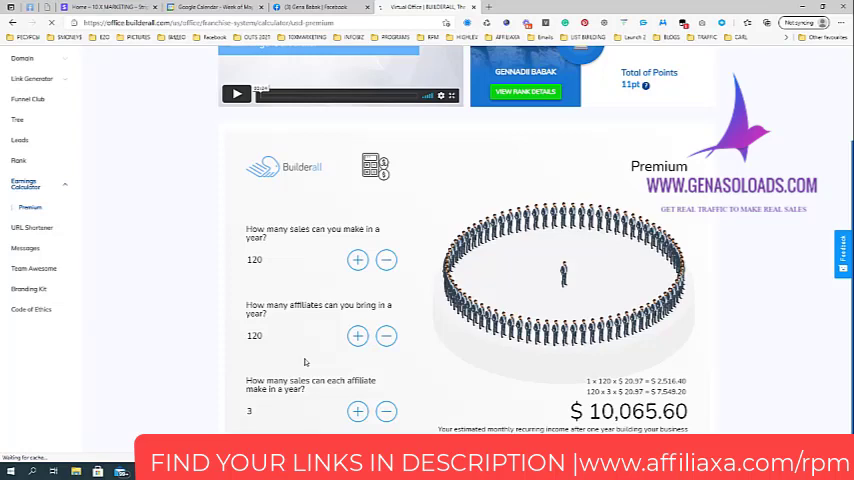
pyautogui.moveTo(616, 296)
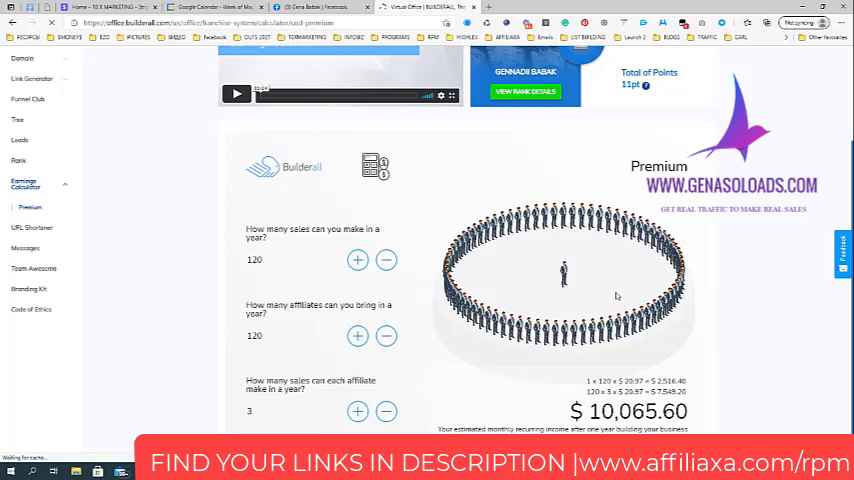
pyautogui.scroll(3)
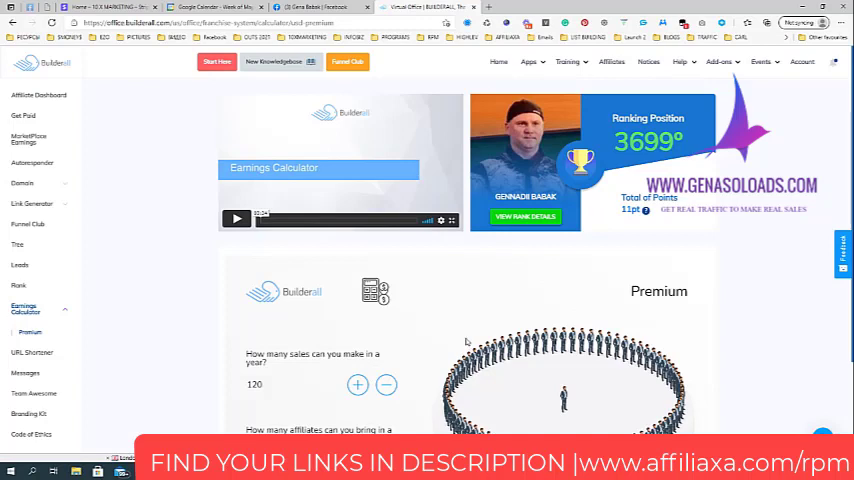
pyautogui.moveTo(358, 316)
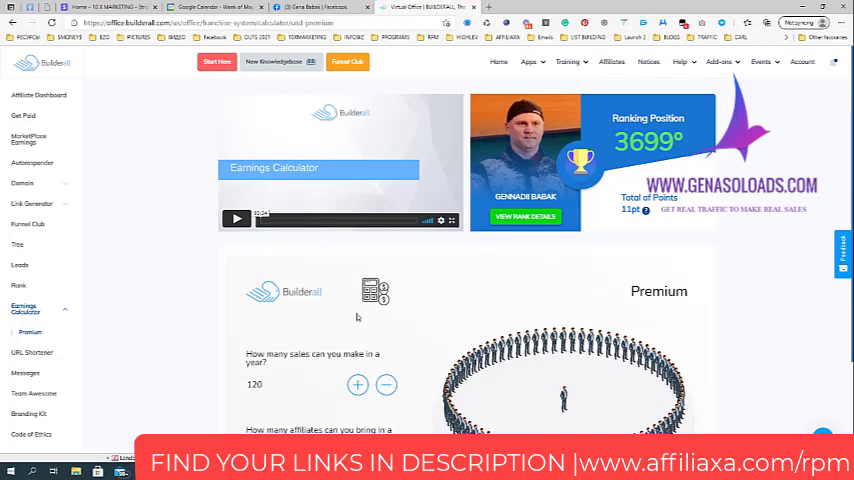
pyautogui.moveTo(352, 250)
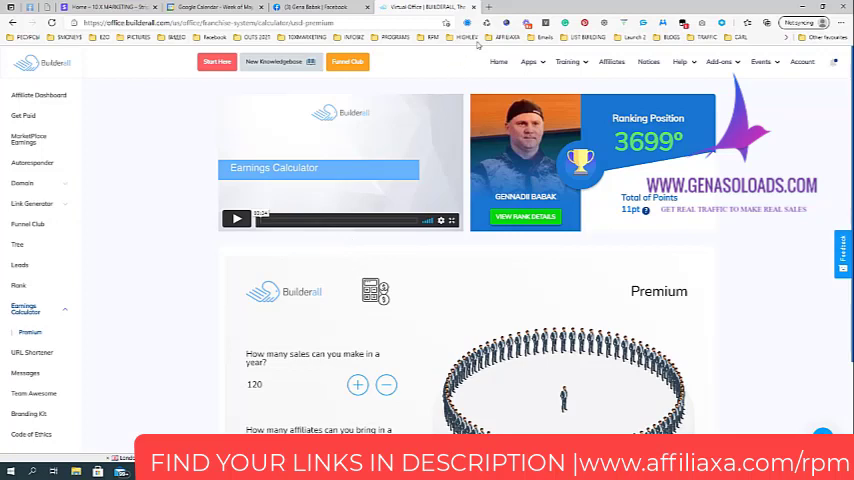
# - From the saved Rapid Profit Machine activation page, continue via GET INSTANT ACCESS NOW to the yellow sales page with the founder's video
pyautogui.click(432, 36)
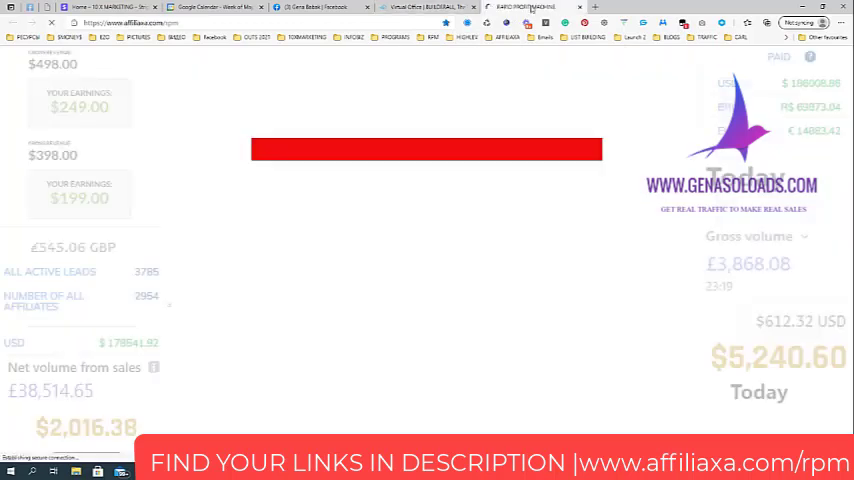
pyautogui.click(432, 38)
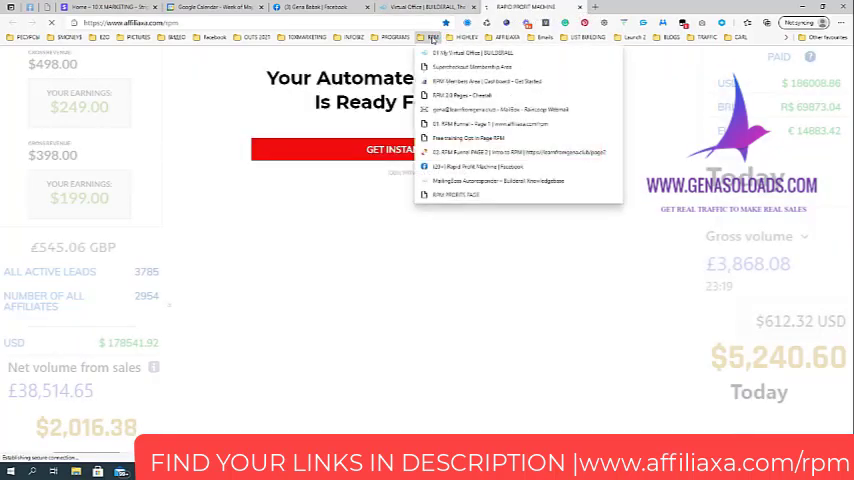
pyautogui.moveTo(488, 124)
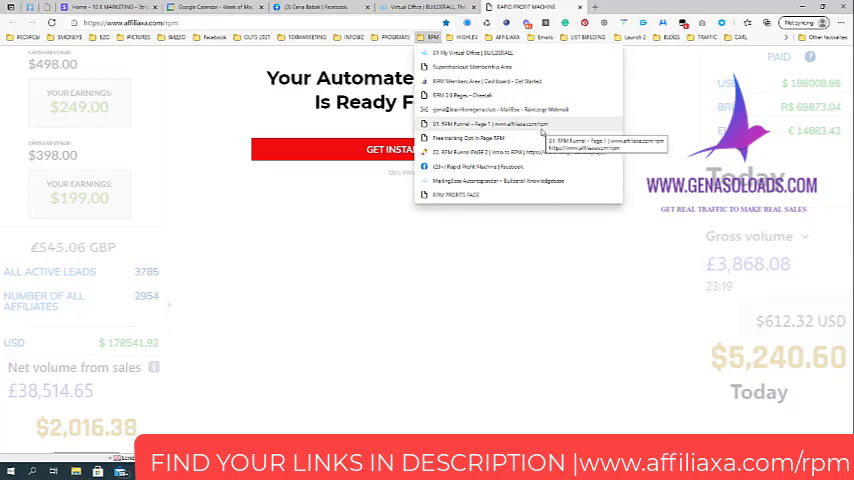
pyautogui.click(486, 122)
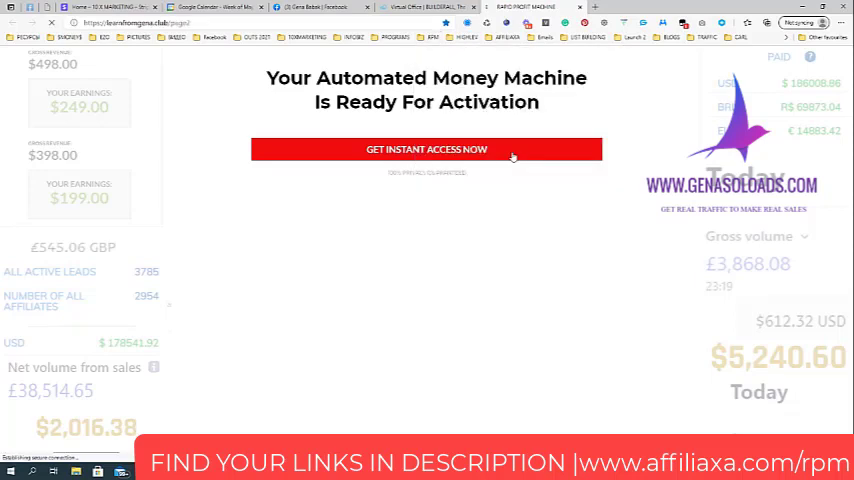
pyautogui.click(426, 148)
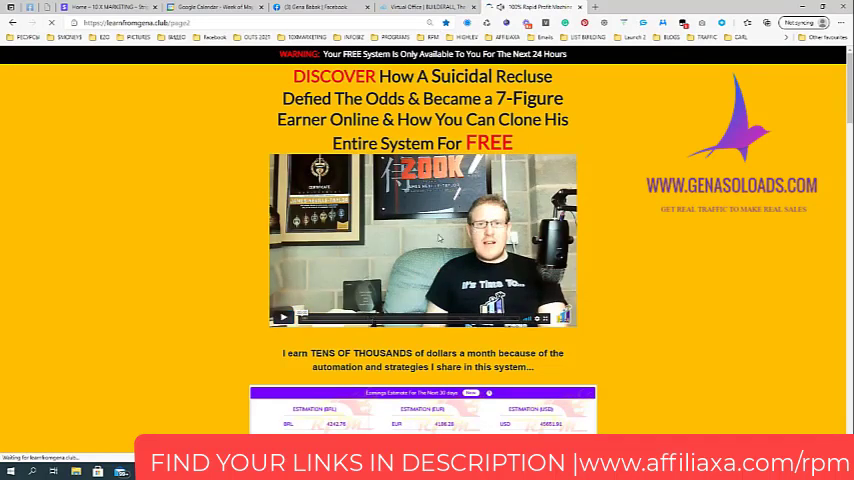
pyautogui.moveTo(712, 252)
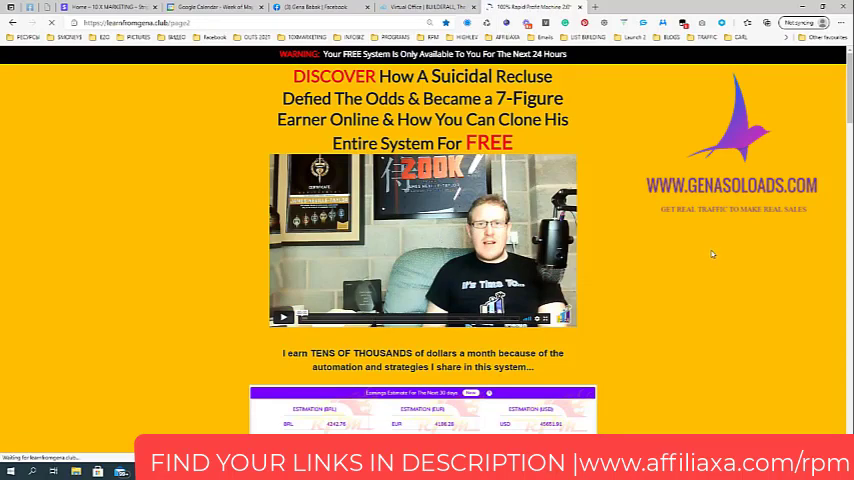
pyautogui.moveTo(704, 258)
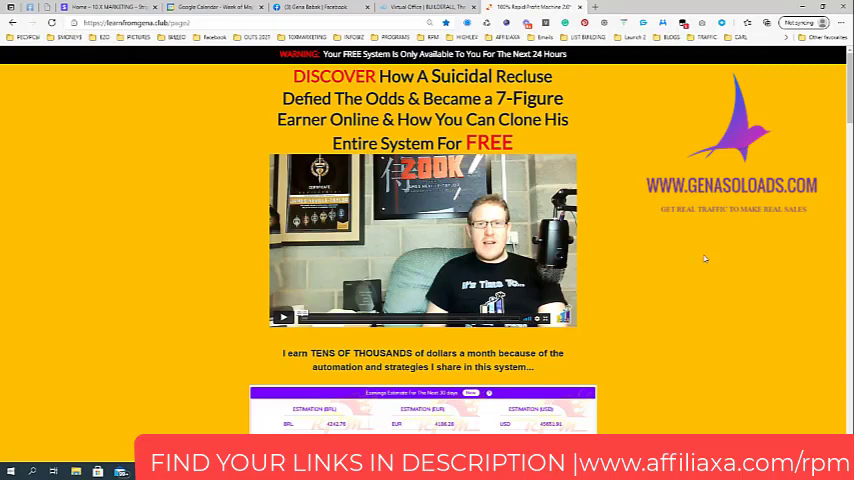
# - Scroll through the funnel page's earnings screenshots and down to the step offering a free Builderall account
pyautogui.scroll(-3)
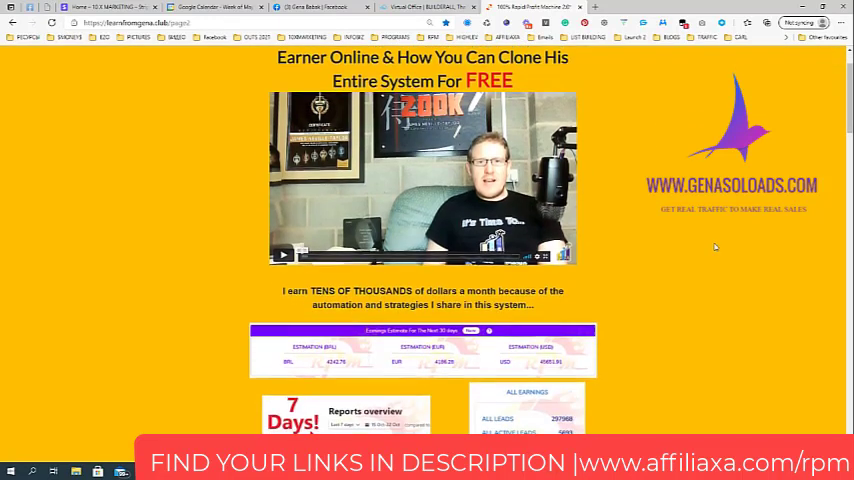
pyautogui.scroll(-3)
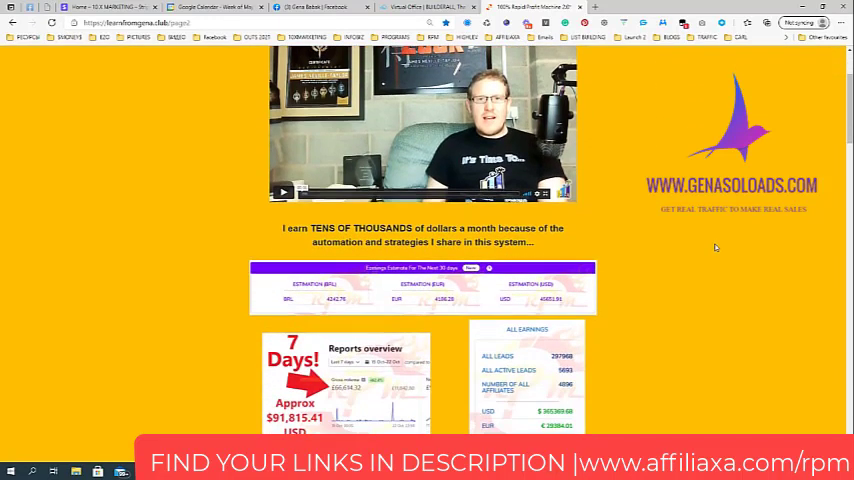
pyautogui.scroll(-3)
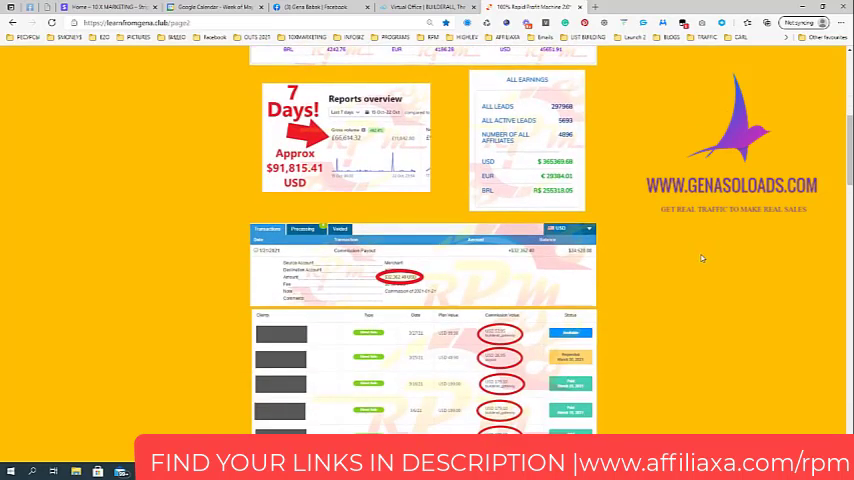
pyautogui.scroll(3)
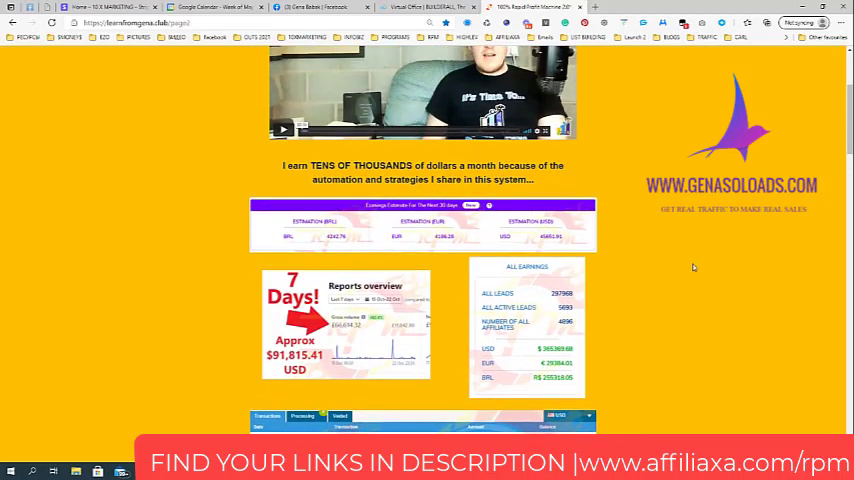
pyautogui.scroll(3)
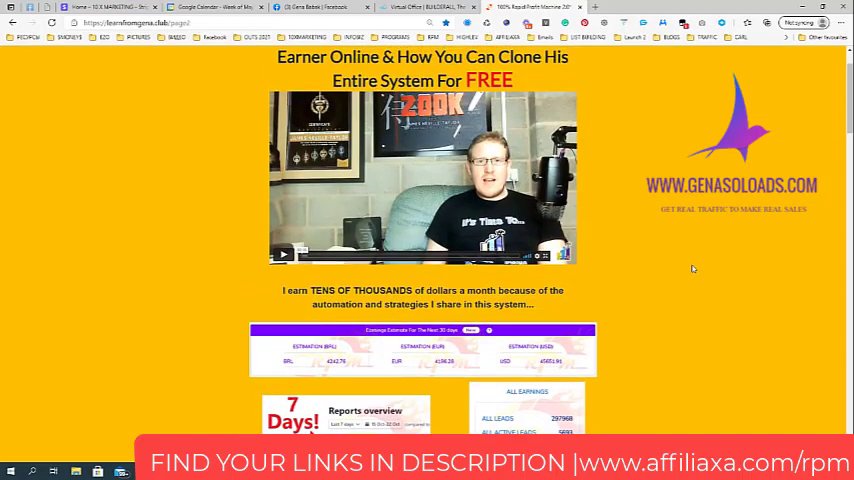
pyautogui.scroll(-3)
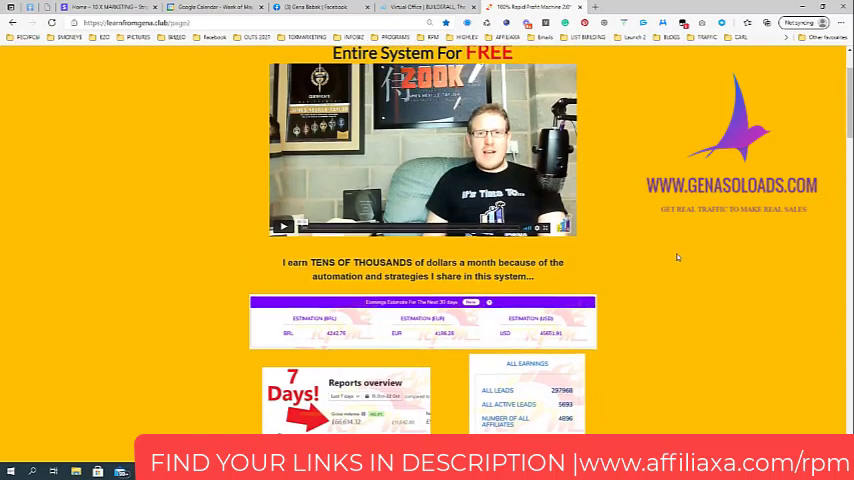
pyautogui.scroll(3)
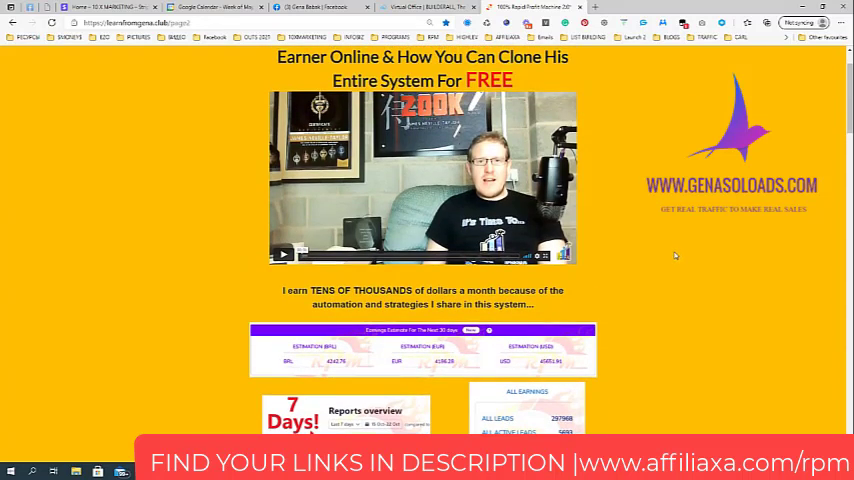
pyautogui.scroll(-3)
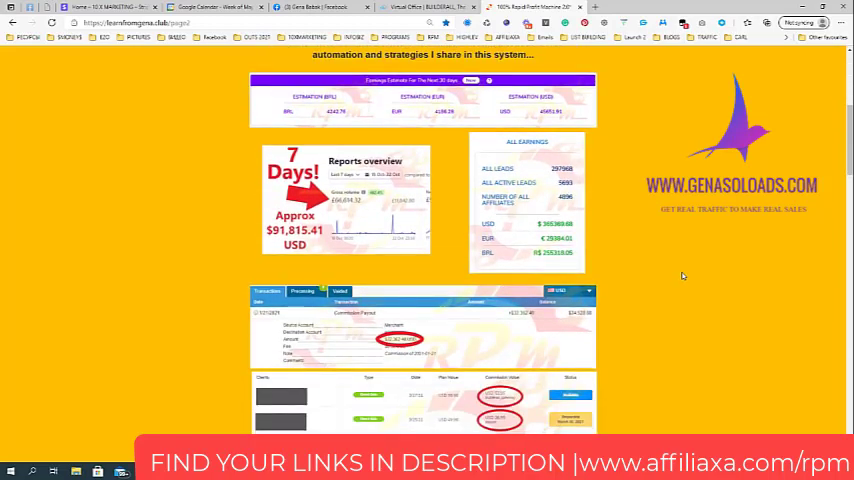
pyautogui.scroll(-3)
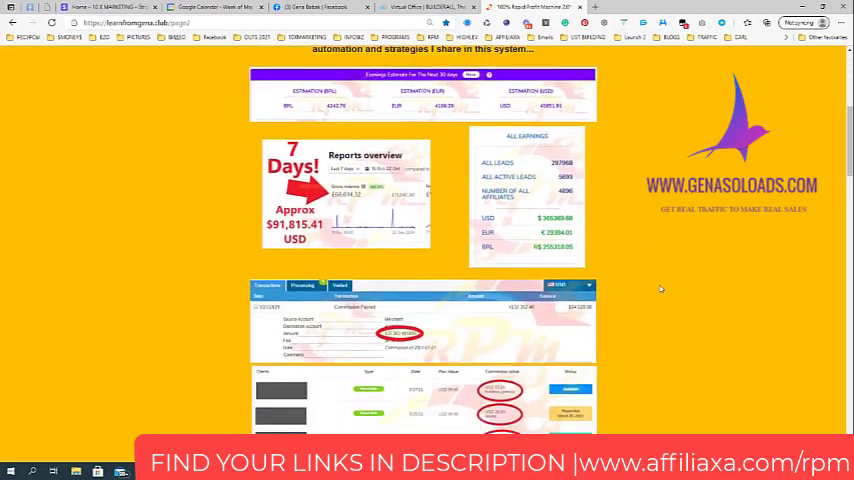
pyautogui.scroll(-3)
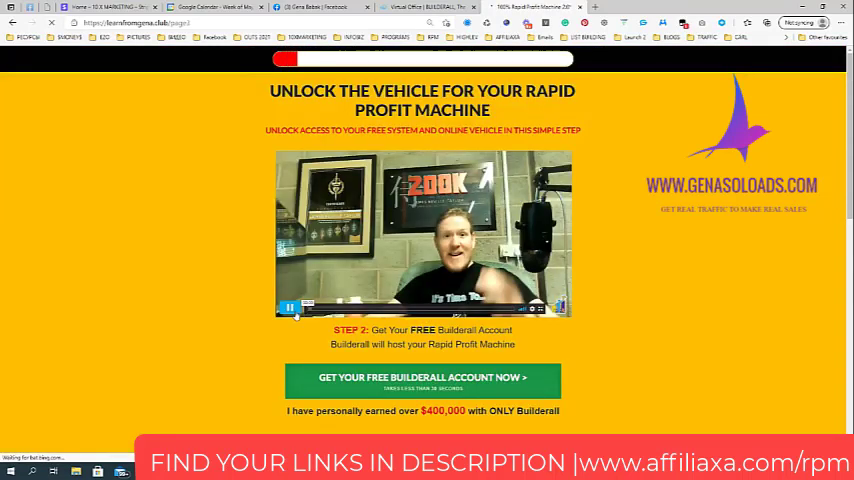
# - Scroll the free-account step page to its 'learn exactly how I do it' section and show recent page history
pyautogui.click(288, 308)
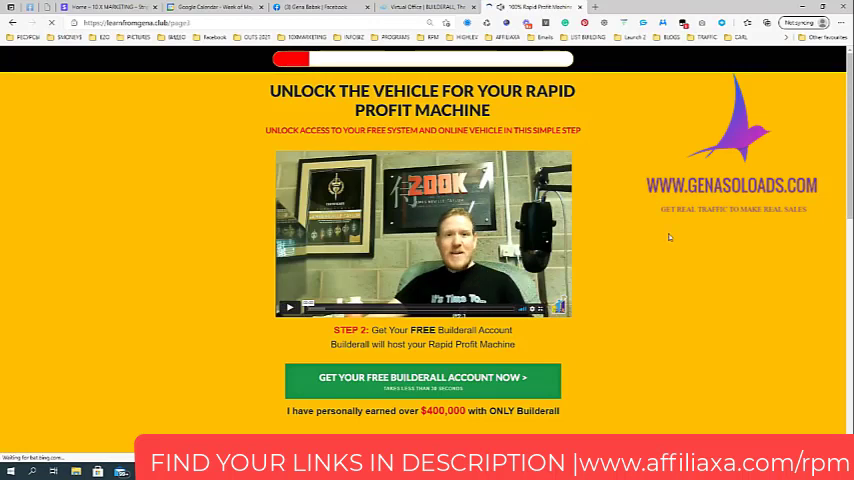
pyautogui.scroll(-3)
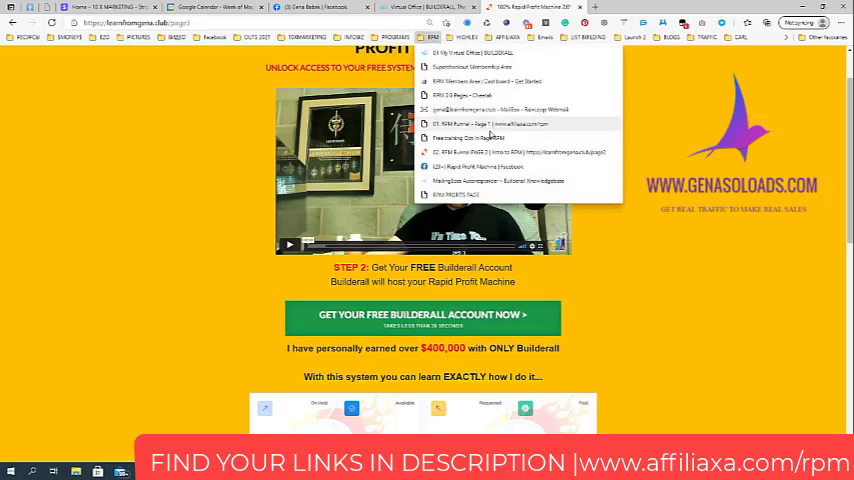
# - Open the RPM members area welcome page and close the Limited Offer commission-upgrade popup
pyautogui.click(500, 138)
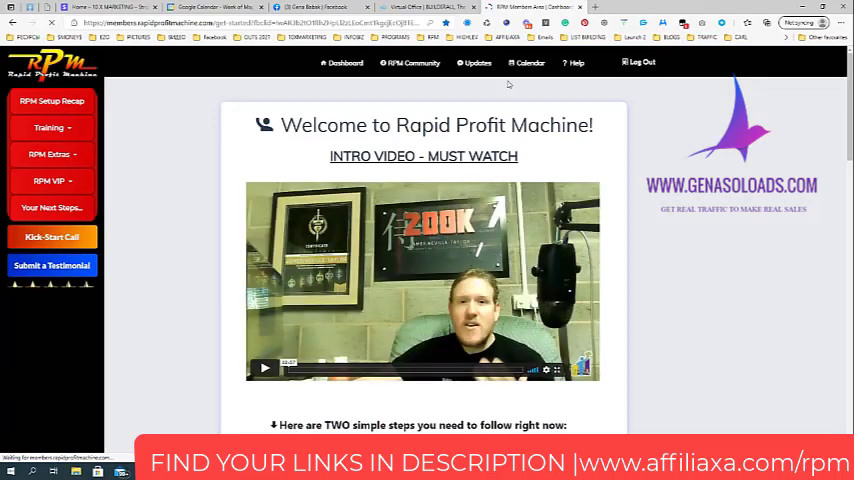
pyautogui.scroll(-3)
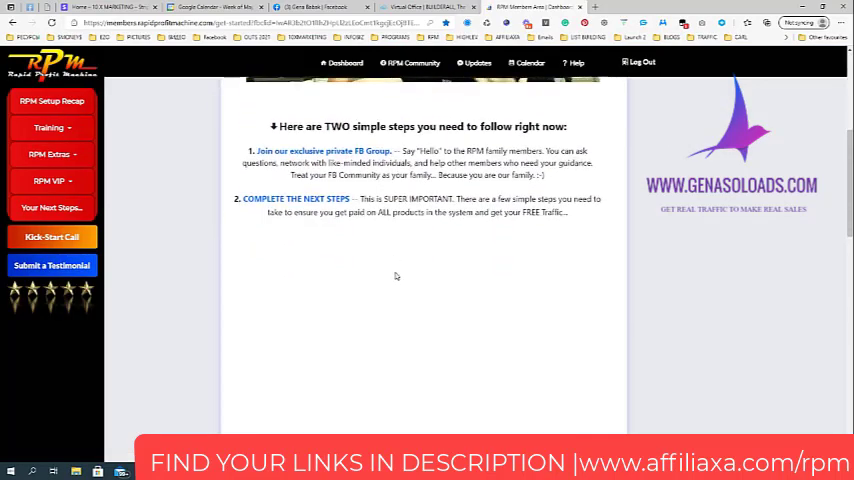
pyautogui.click(48, 128)
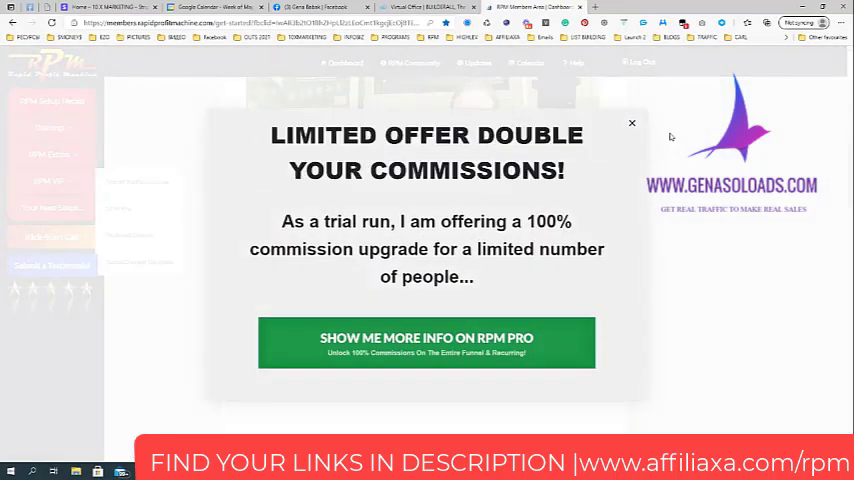
pyautogui.click(632, 122)
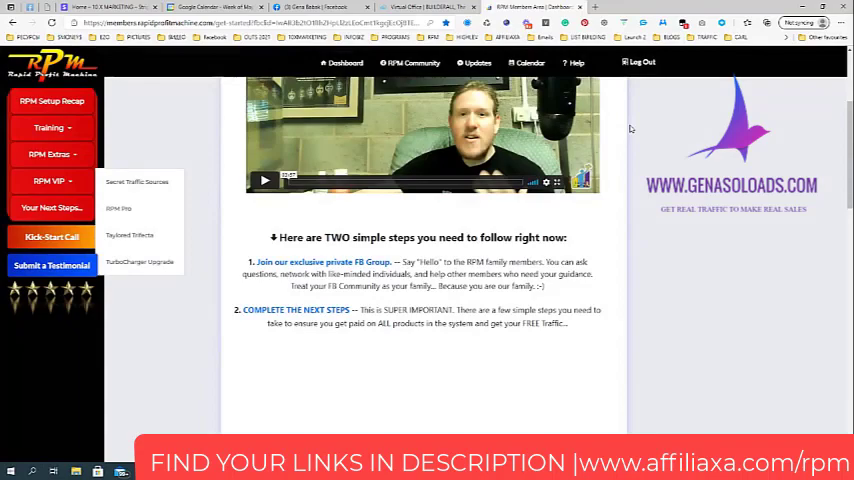
pyautogui.click(310, 8)
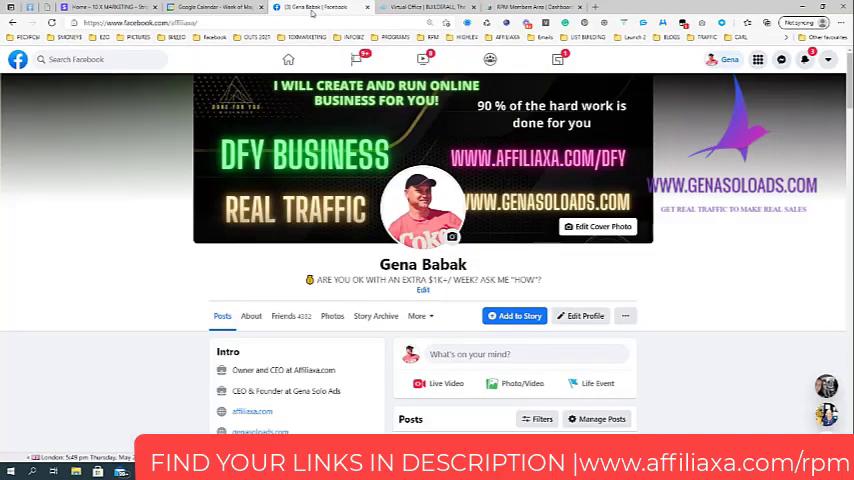
pyautogui.scroll(-3)
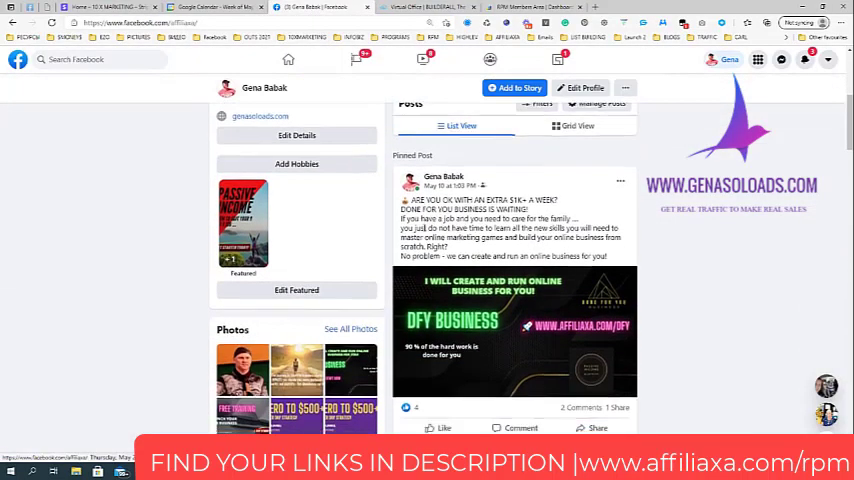
pyautogui.scroll(-3)
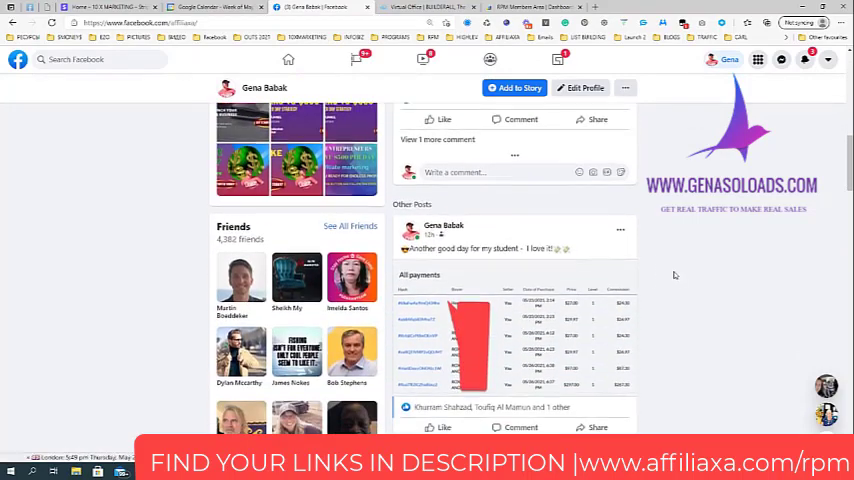
pyautogui.scroll(-3)
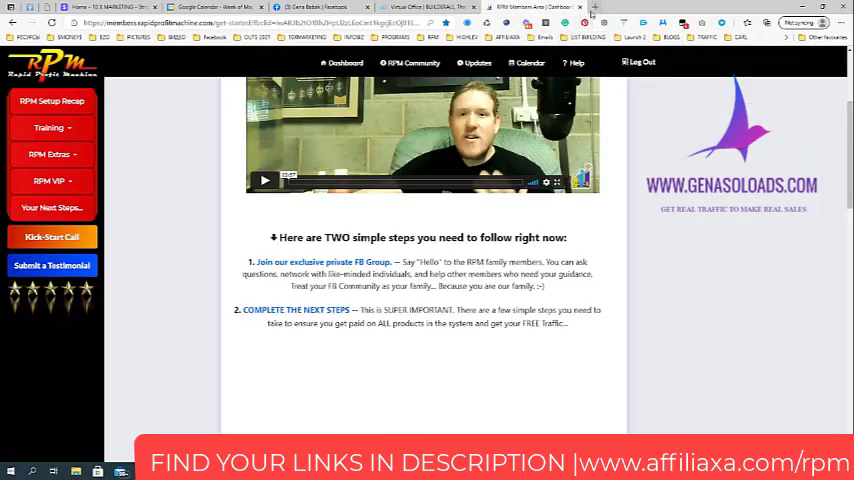
# - Switch to the Gena Solo Ads homepage and play its welcome video, glancing down the page
pyautogui.click(598, 8)
pyautogui.write('https://genasoloads.com')
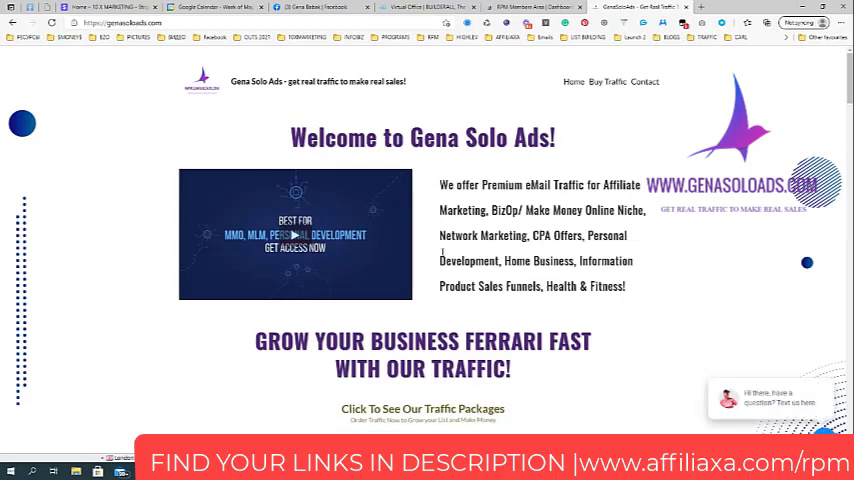
pyautogui.click(296, 234)
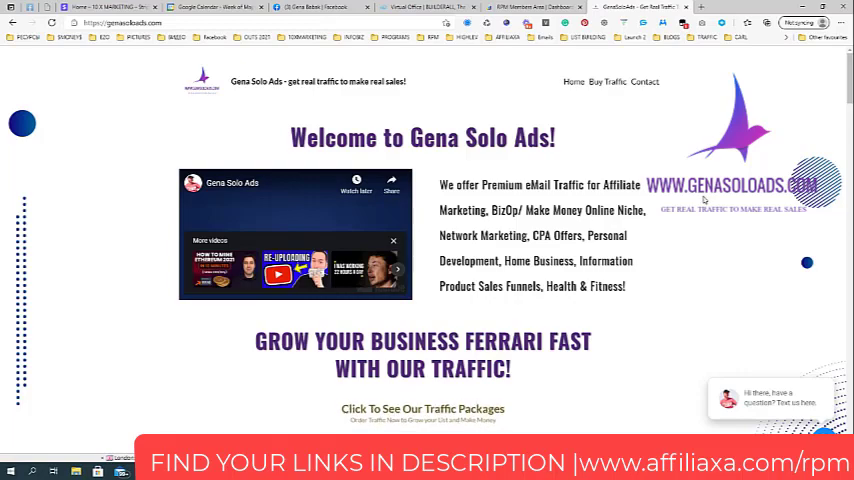
pyautogui.scroll(-3)
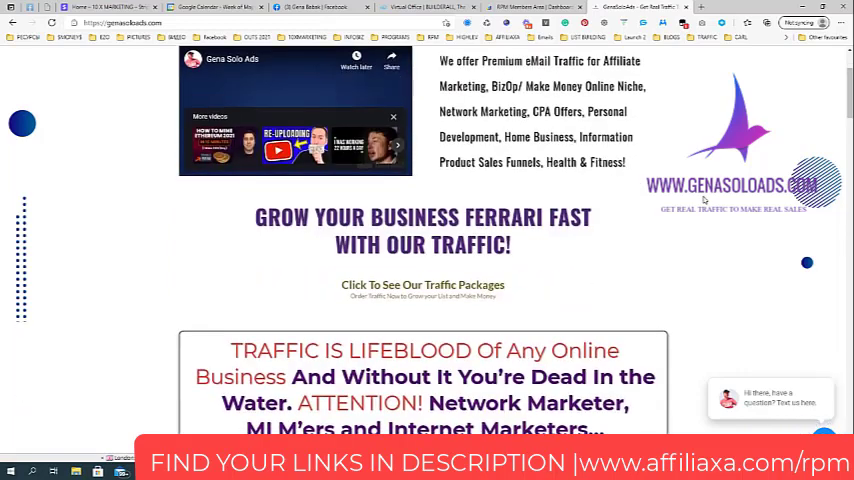
pyautogui.scroll(3)
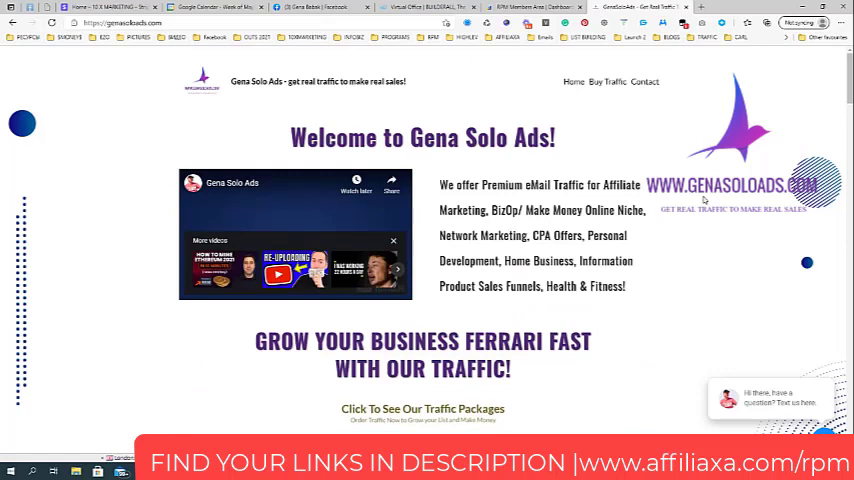